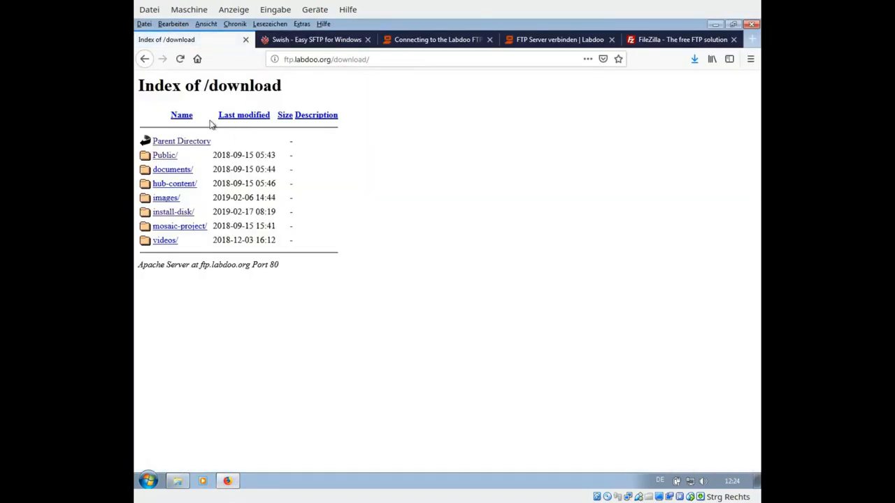
mouse_move(375, 160)
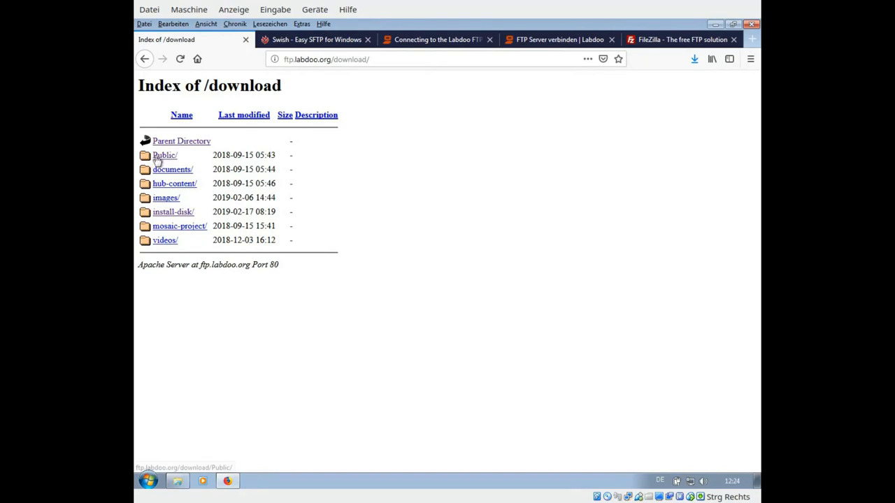
Browse the Public and install-disk download folders, checking the change-log.txt link, and return to the top listing.
click(165, 154)
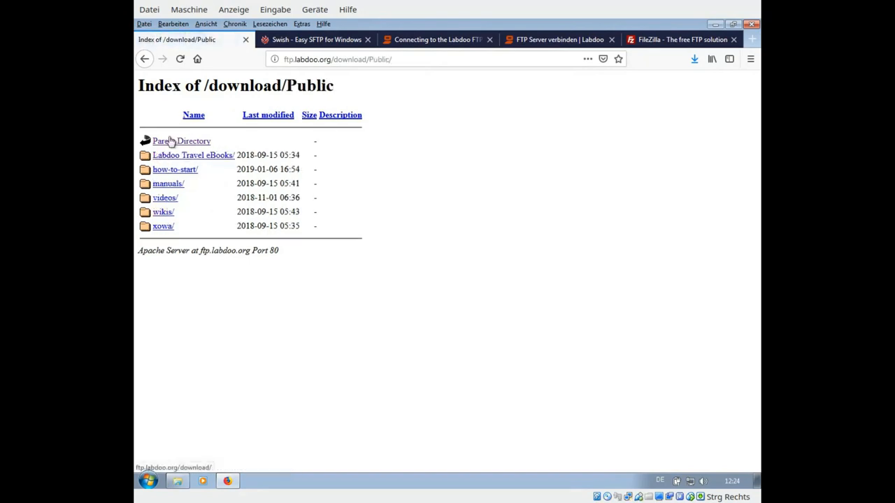
click(182, 140)
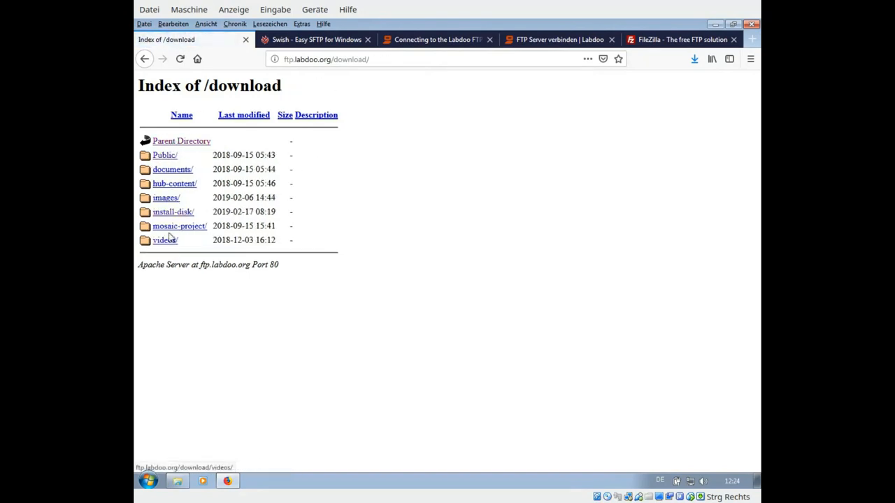
double_click(165, 153)
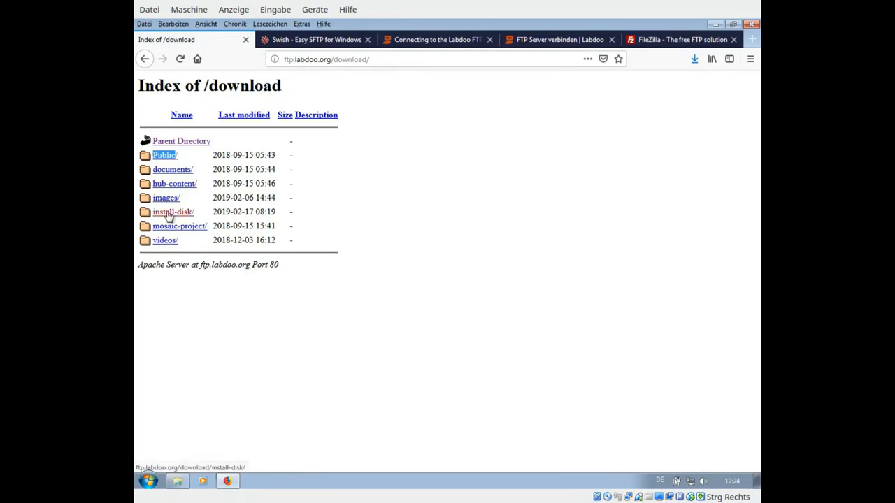
right_click(178, 282)
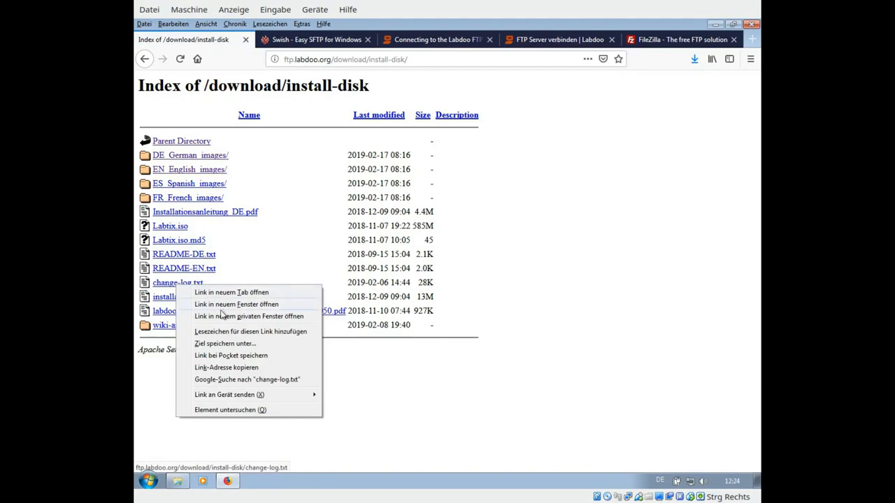
mouse_move(215, 343)
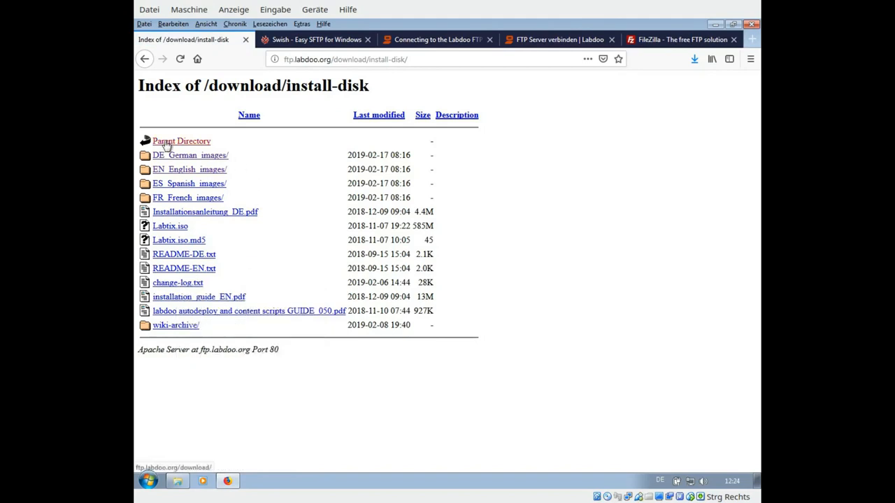
click(182, 140)
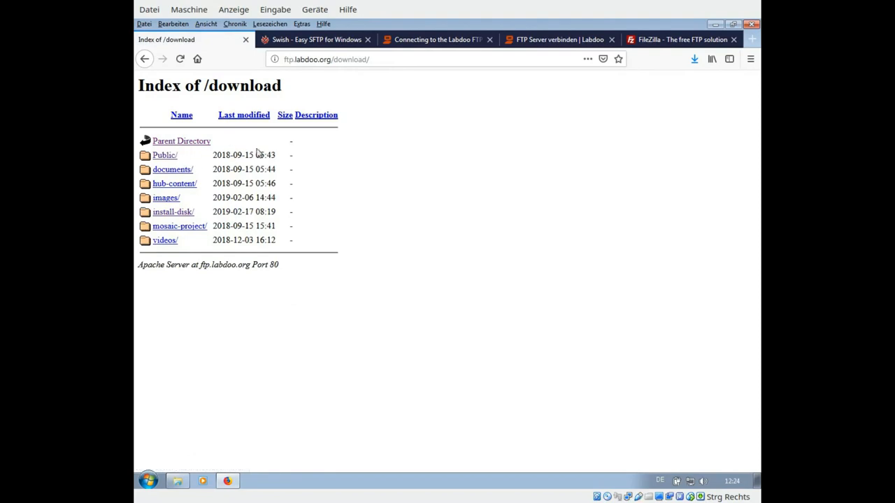
mouse_move(258, 155)
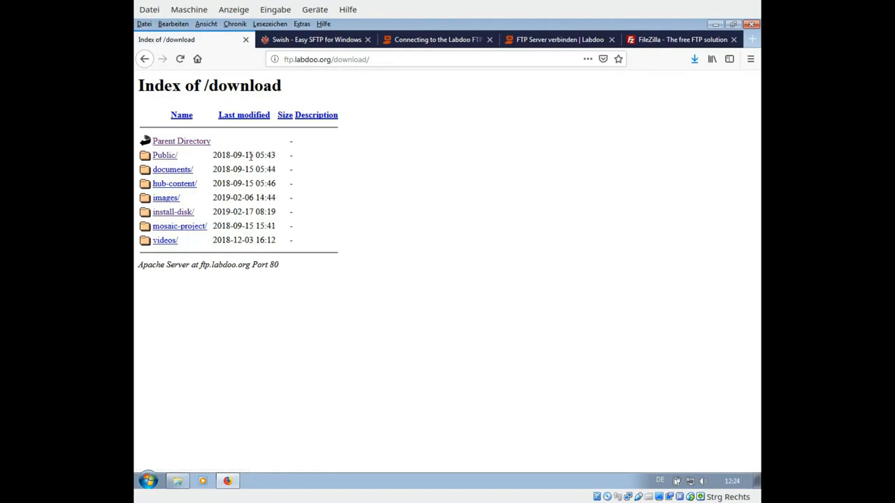
mouse_move(355, 112)
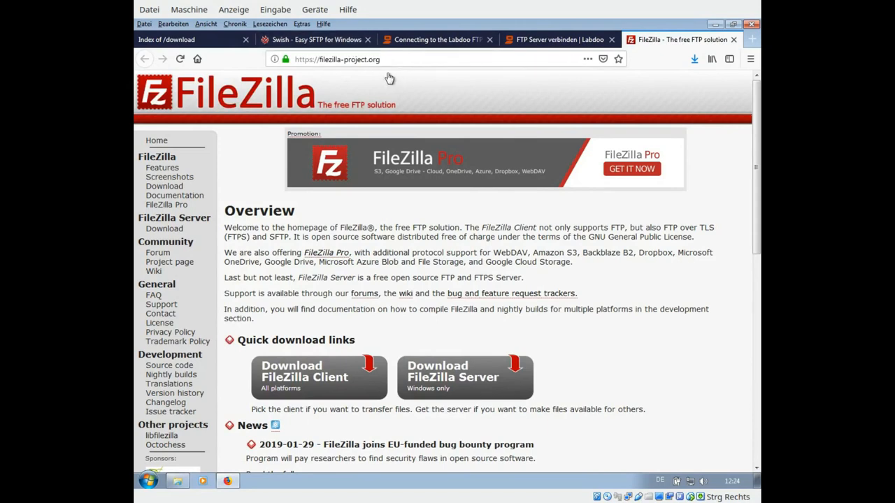
Switch to the 'Swish - Easy SFTP for Windows' project page.
click(314, 39)
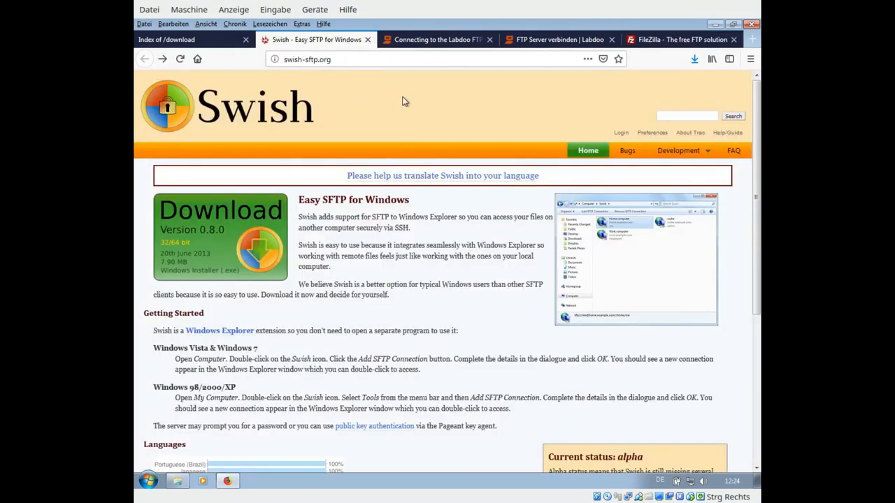
mouse_move(538, 233)
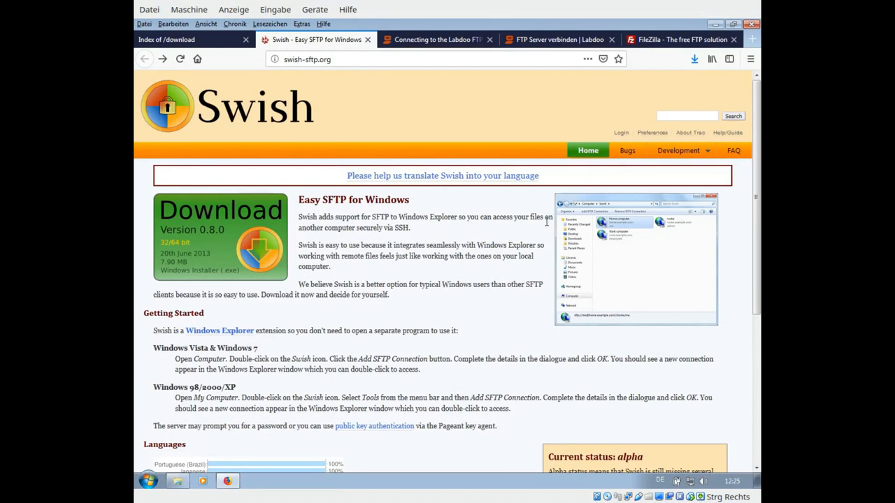
mouse_move(627, 114)
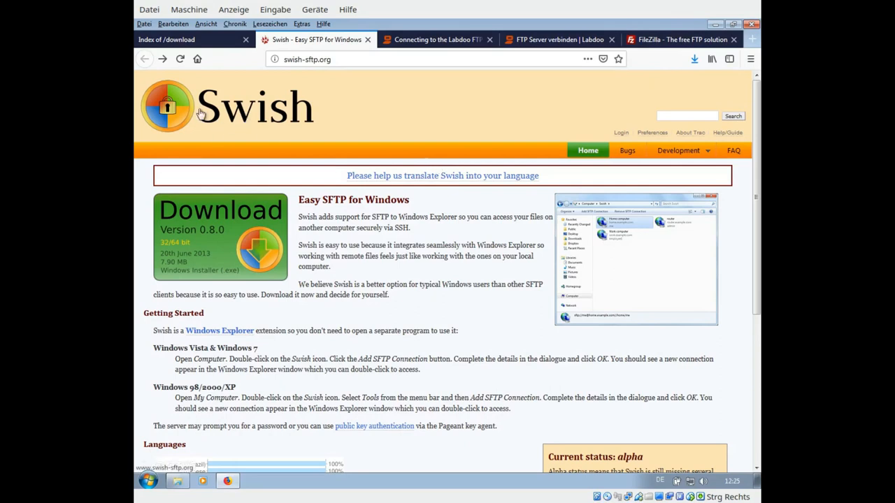
mouse_move(197, 131)
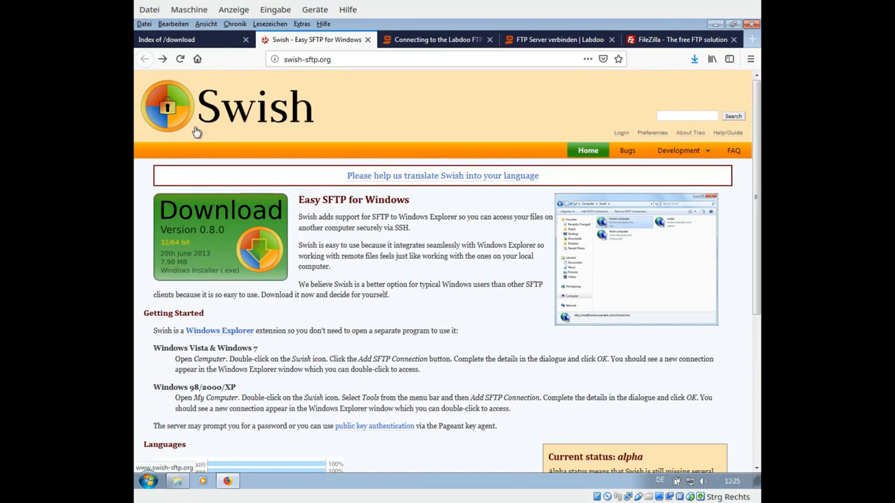
mouse_move(313, 134)
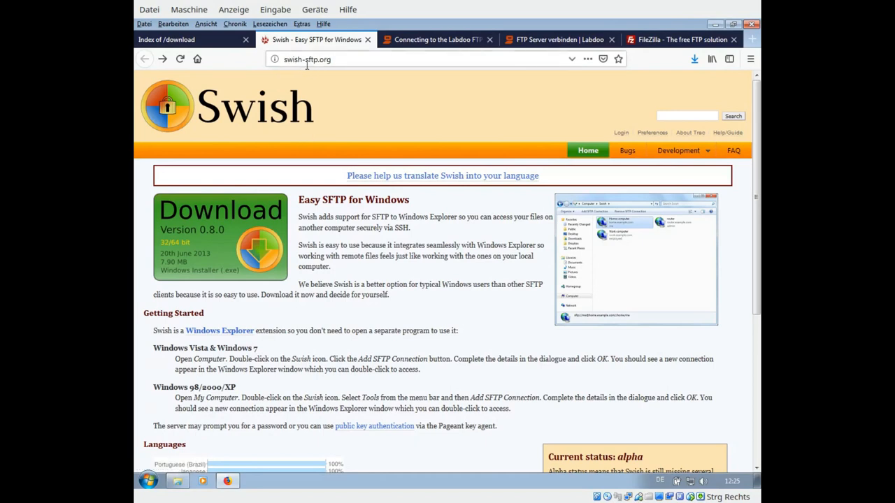
mouse_move(321, 92)
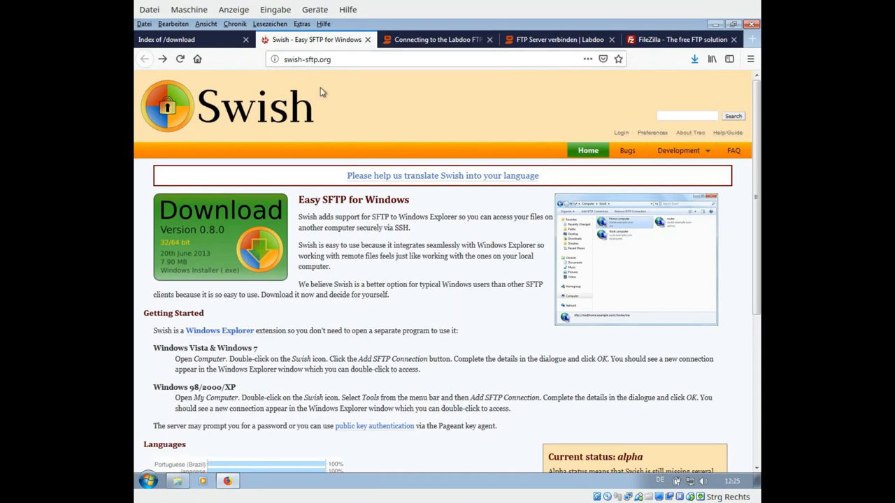
mouse_move(243, 221)
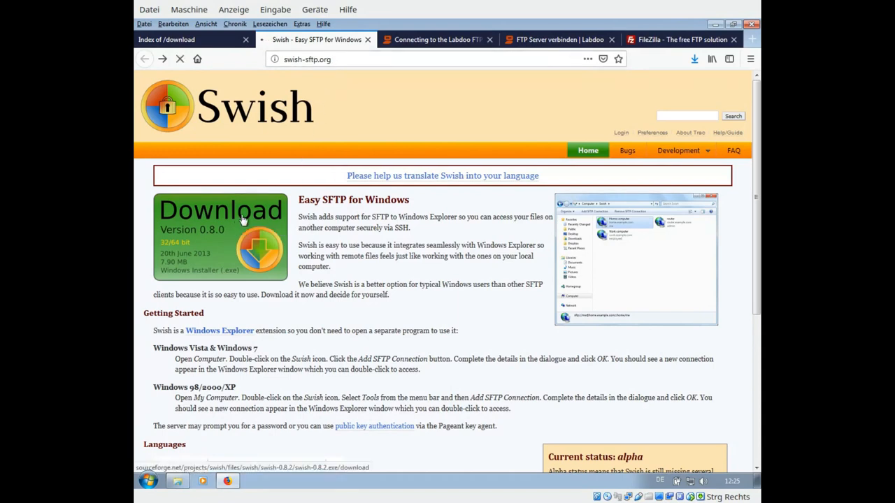
Download the swish-0.8.2.exe installer from SourceForge and show the finished downloads.
click(221, 210)
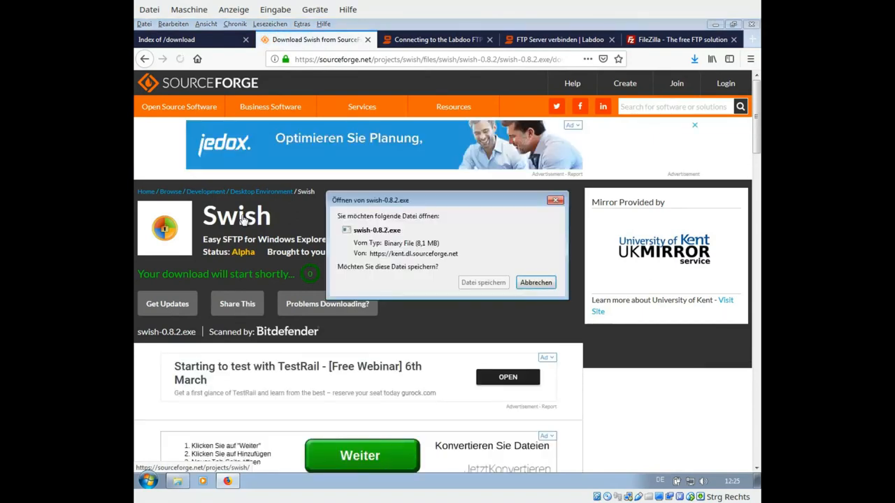
click(536, 282)
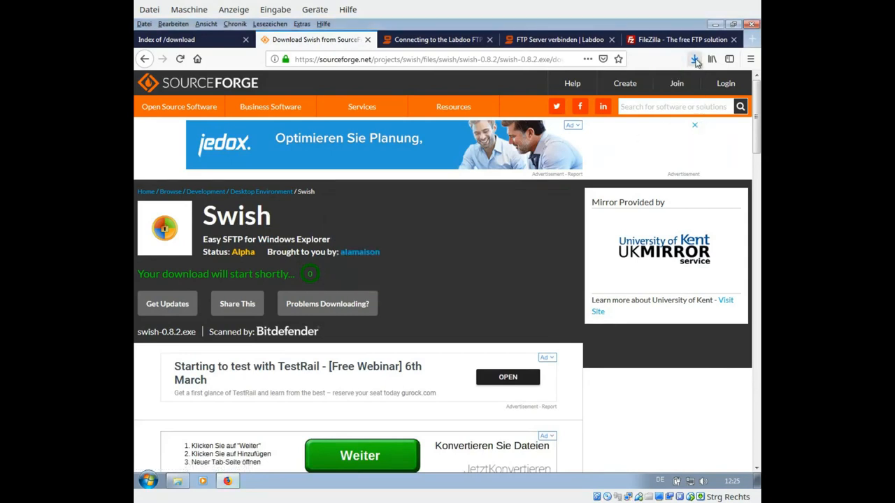
click(693, 59)
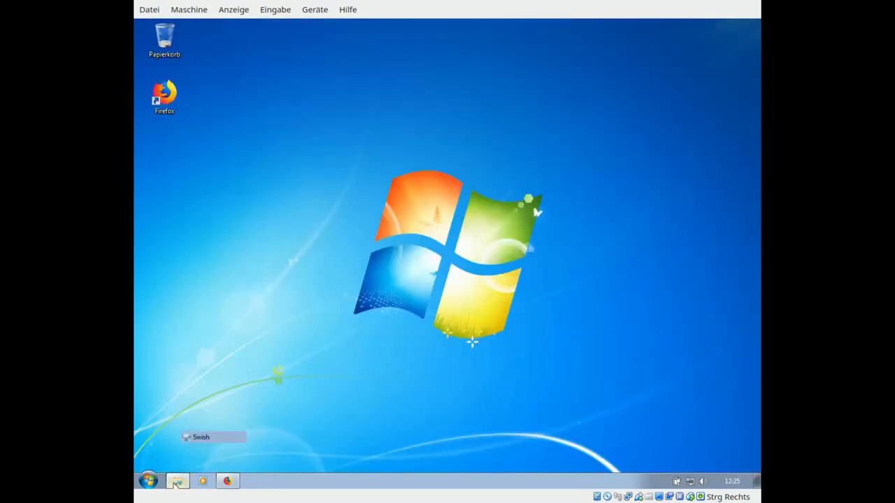
Open the Swish folder under Computer and start the 'SFTP-Verbindung hinzufügen' form.
click(176, 481)
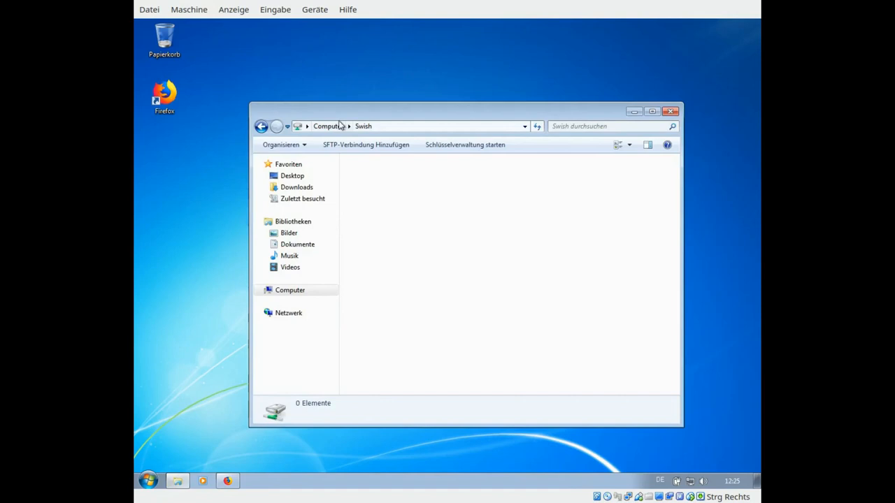
click(289, 289)
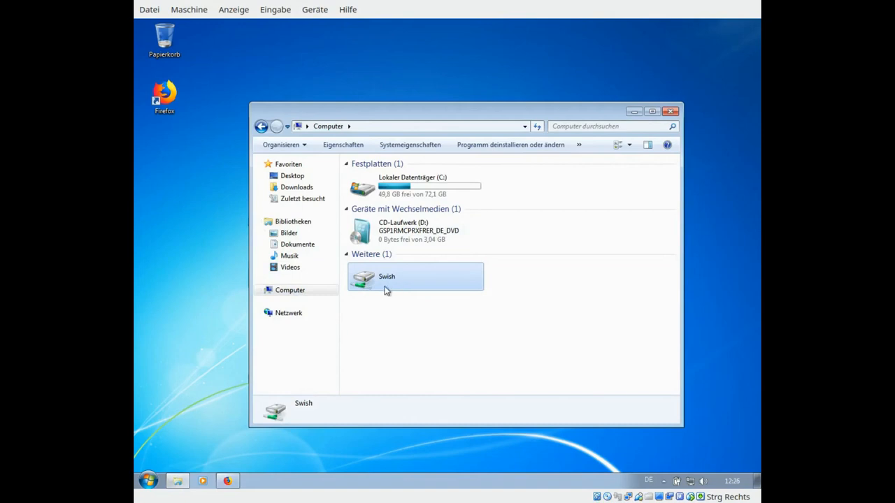
double_click(385, 277)
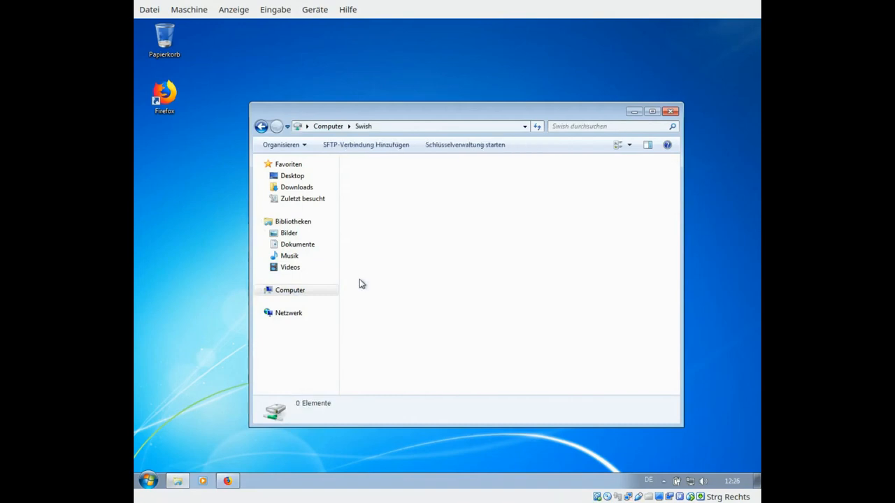
mouse_move(366, 144)
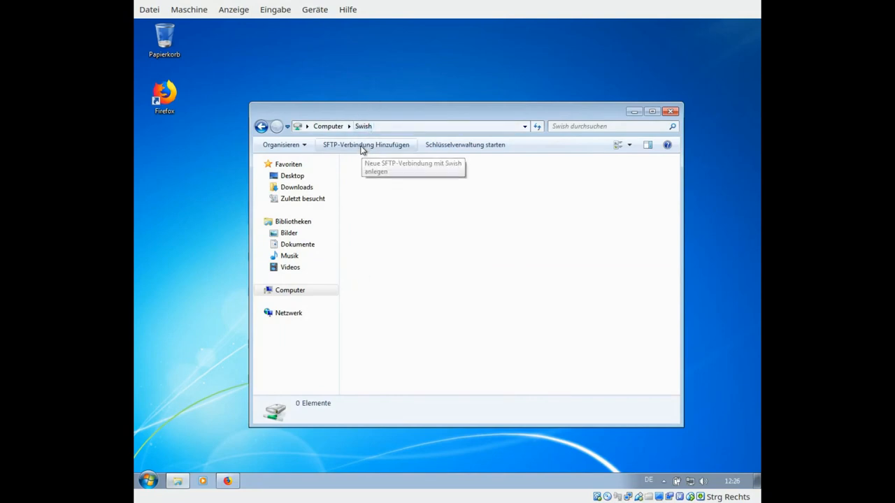
click(366, 143)
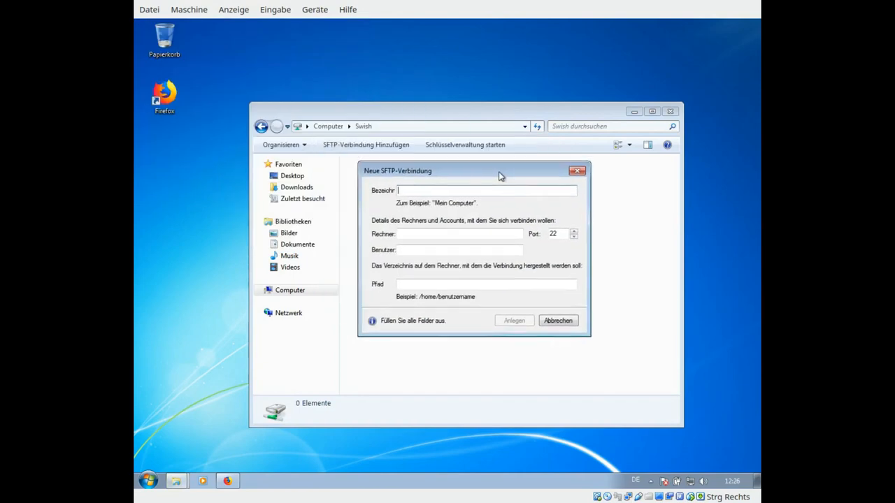
Name the connection FTP server Labdoo with host sftp.labdoo.org.
drag(500, 174, 475, 179)
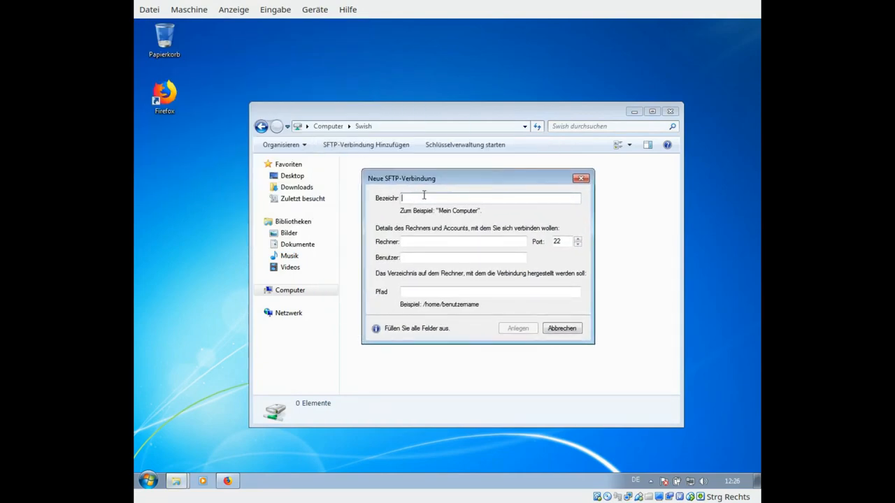
mouse_move(456, 197)
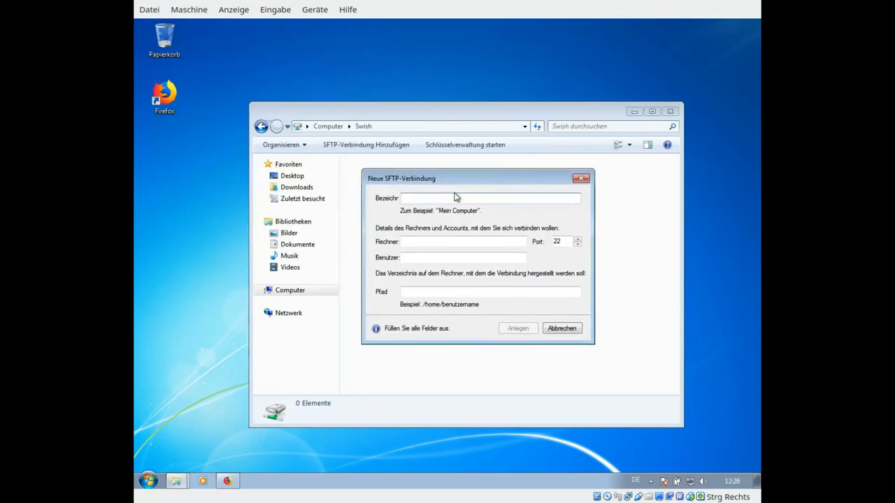
text(FTP server Labdoo)
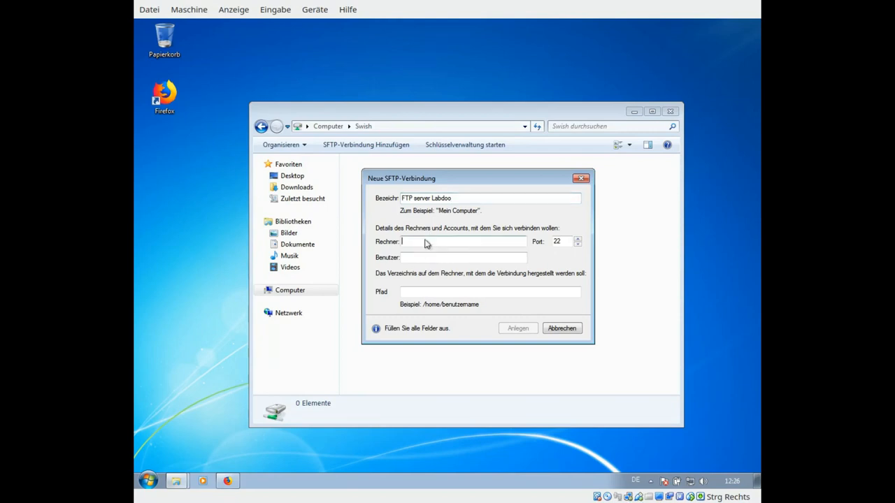
text(sf)
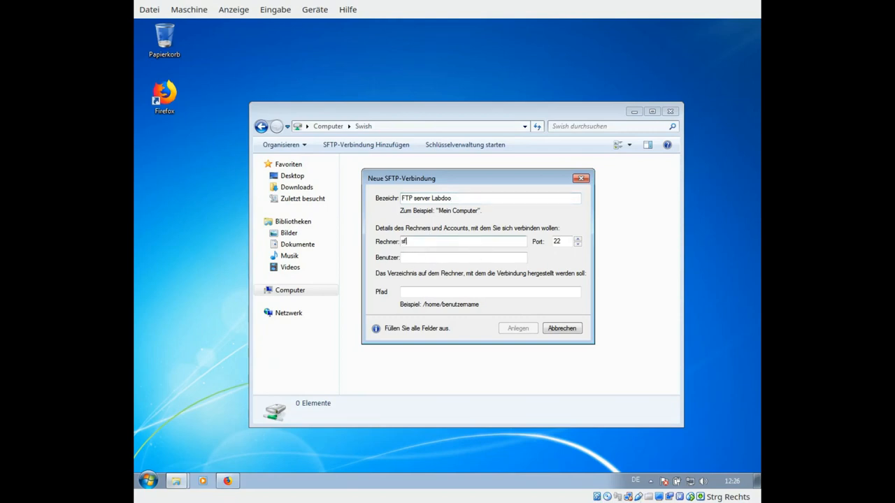
text(ftp.labdoo)
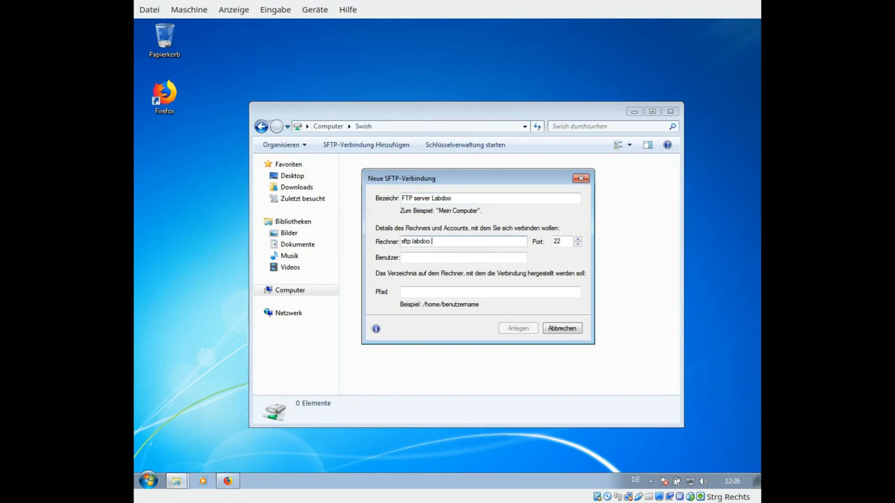
text(.org)
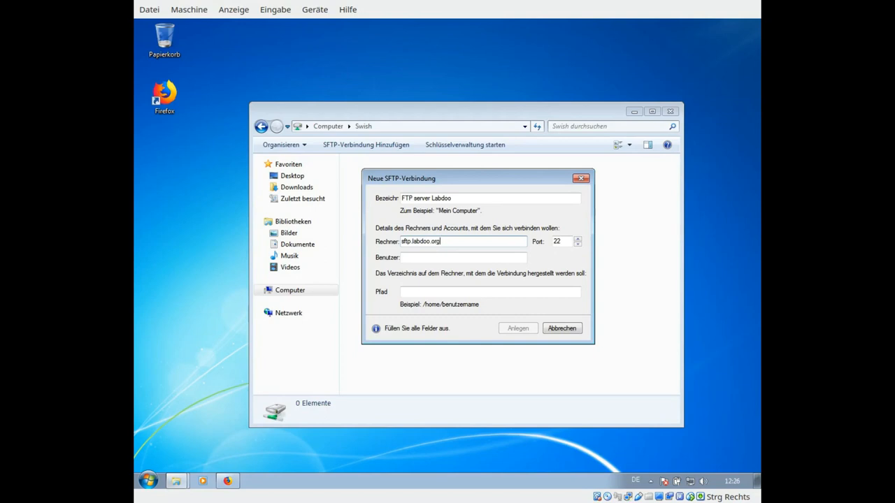
Enter user labdoo and path /var/www/download, then create the connection with Anlegen.
click(464, 257)
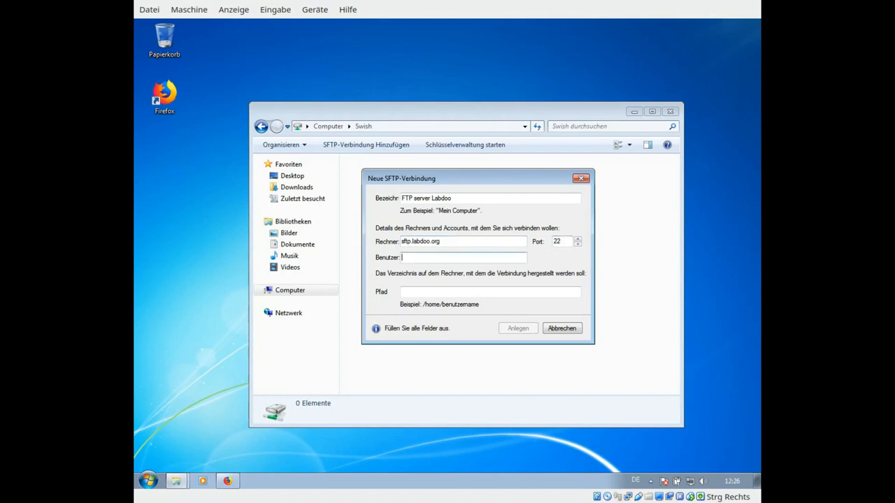
text(labdoo)
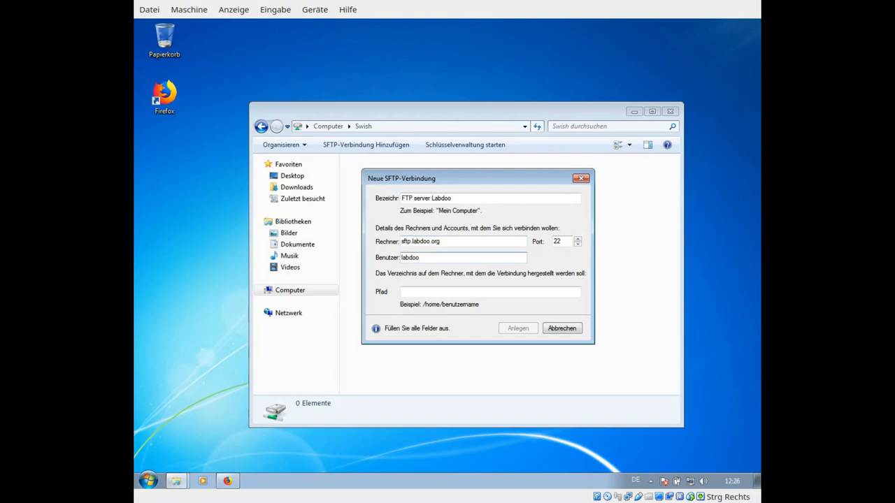
click(489, 292)
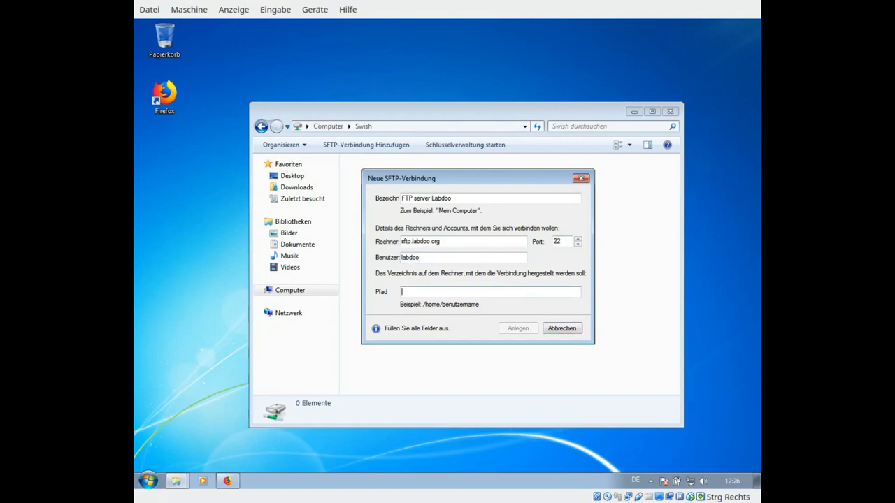
text(/var)
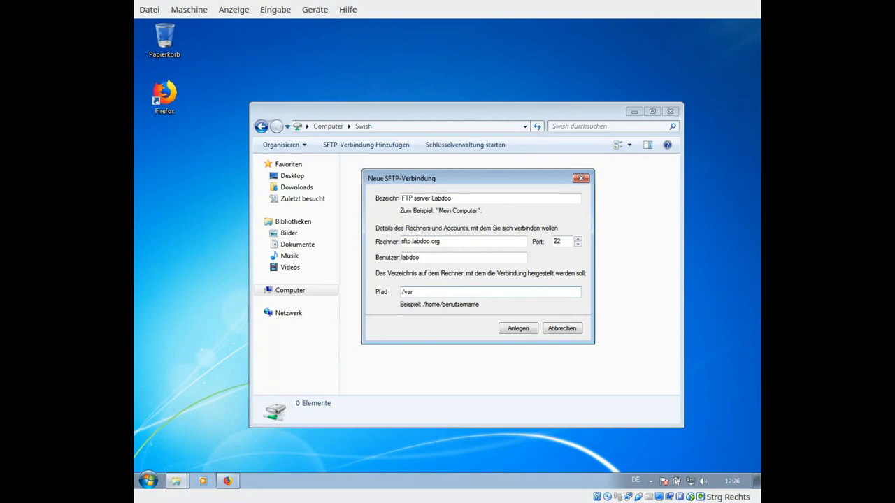
text(/www/download)
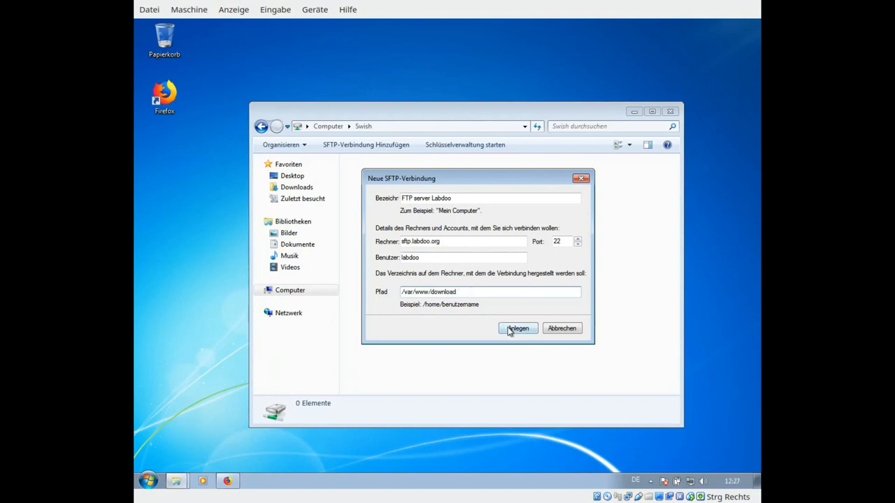
click(518, 329)
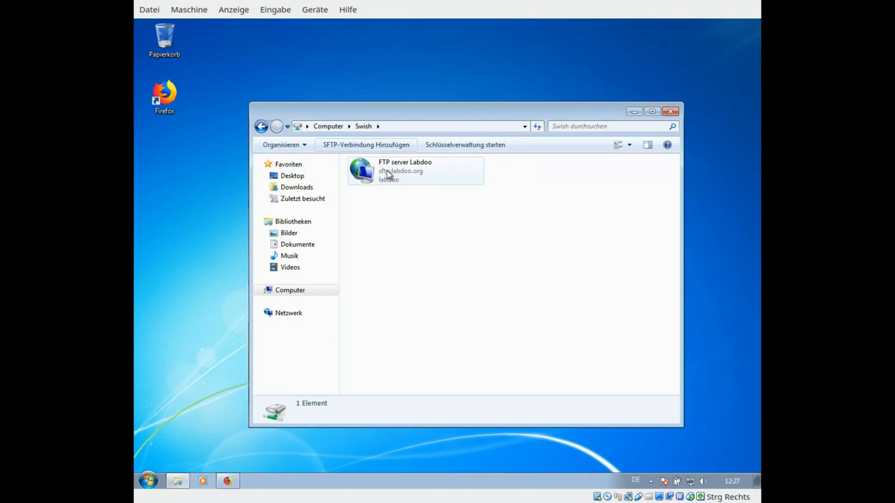
Connect to the FTP server Labdoo entry, bringing up the unknown host key prompt.
click(413, 170)
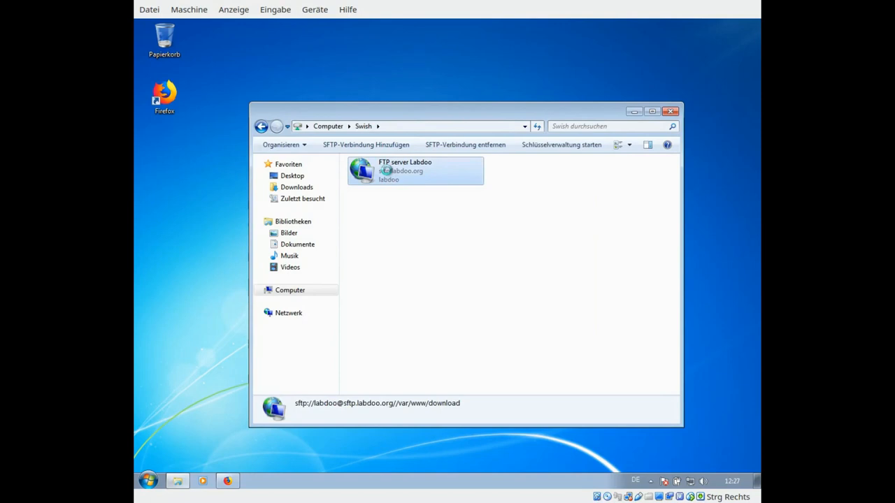
double_click(415, 170)
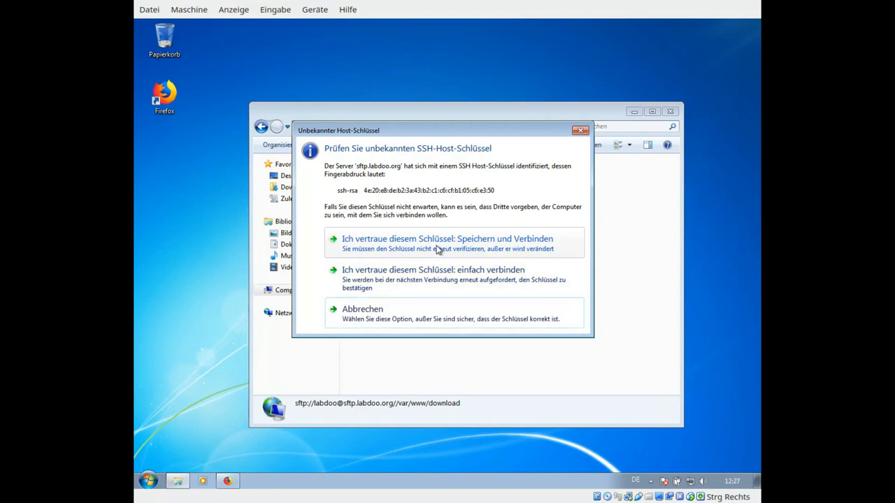
mouse_move(434, 278)
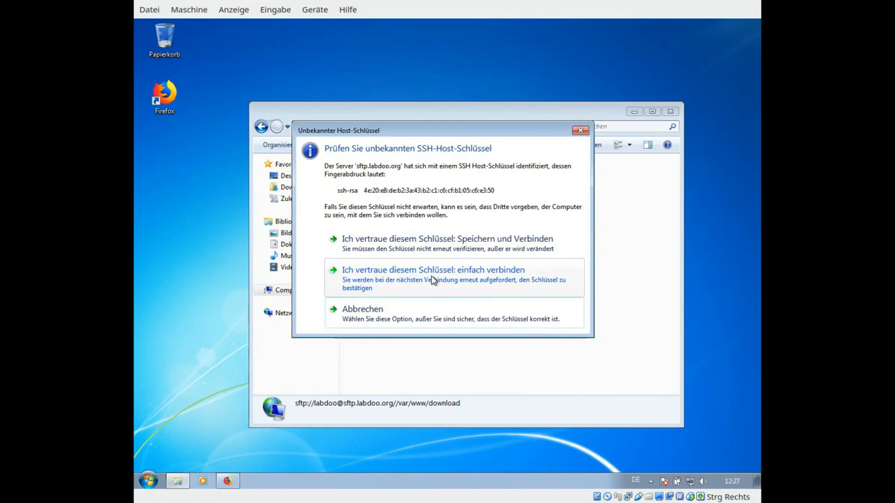
Trust the server key for this connection, enter the password and log in.
click(433, 270)
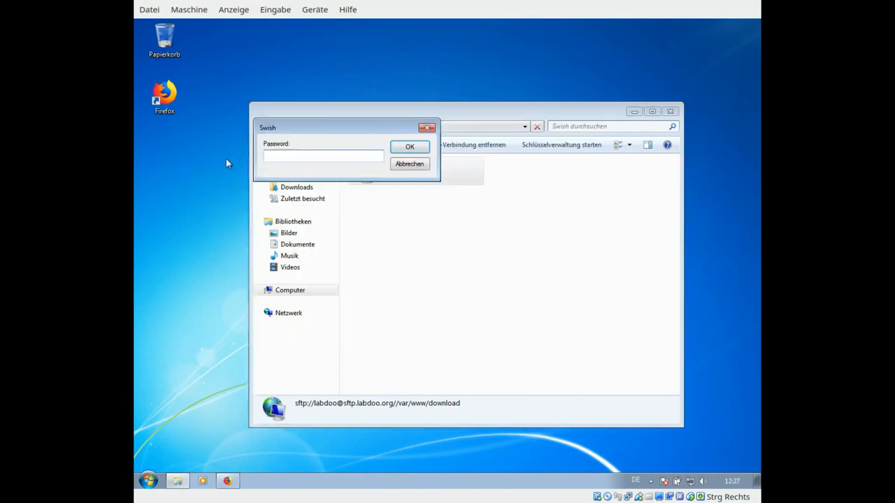
text(••)
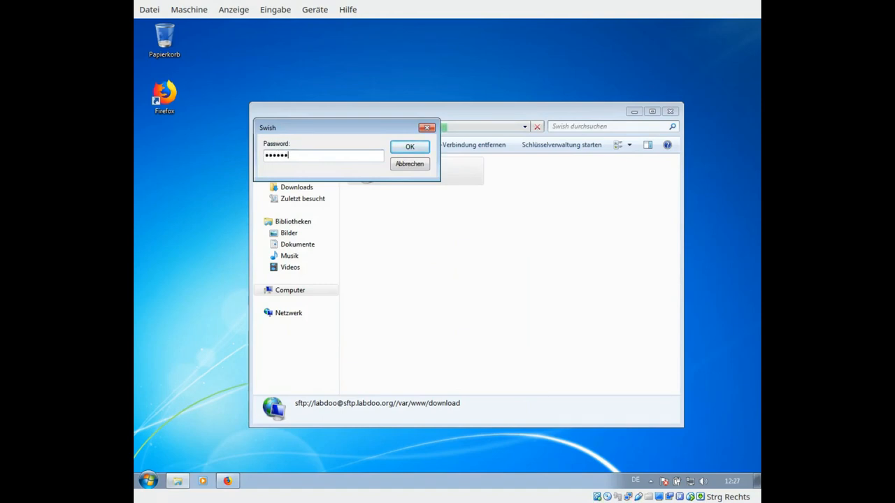
click(410, 147)
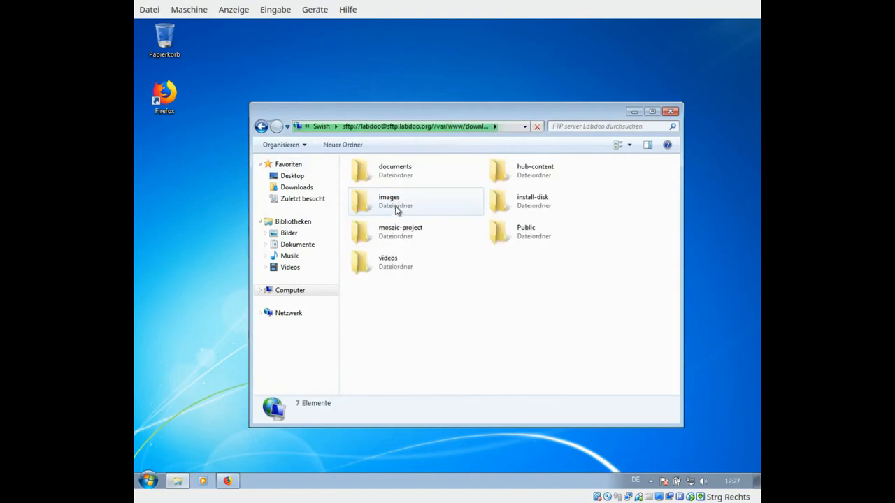
Show the server's download folders in Details view.
click(629, 144)
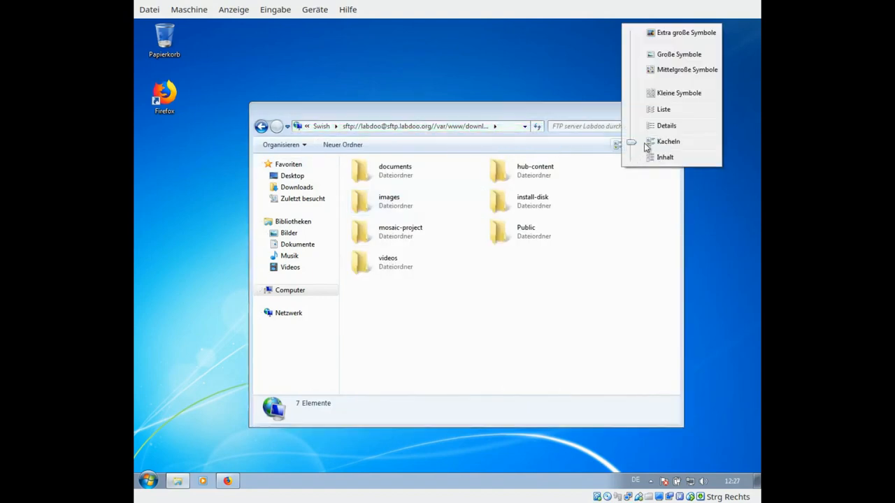
click(665, 126)
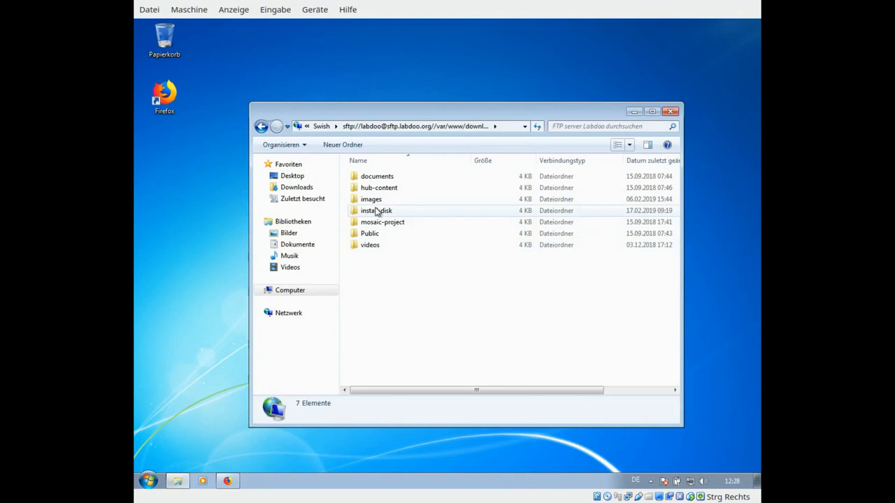
mouse_move(376, 213)
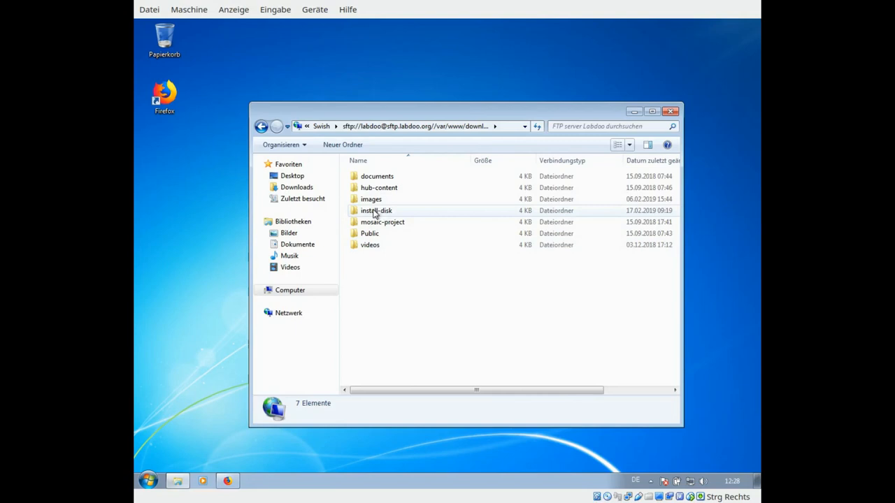
right_click(376, 210)
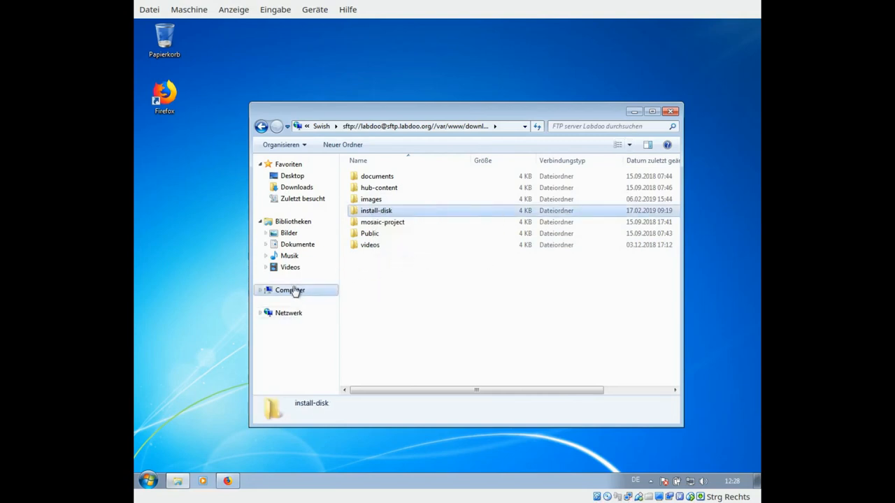
click(289, 289)
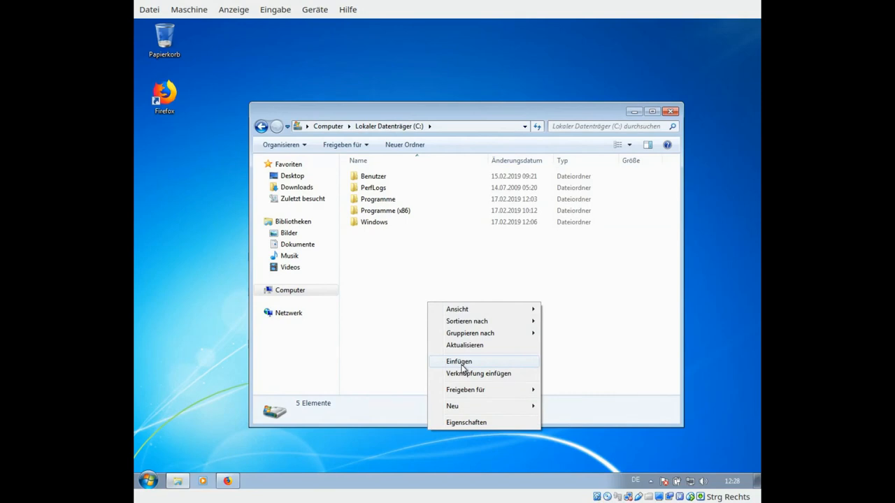
click(427, 316)
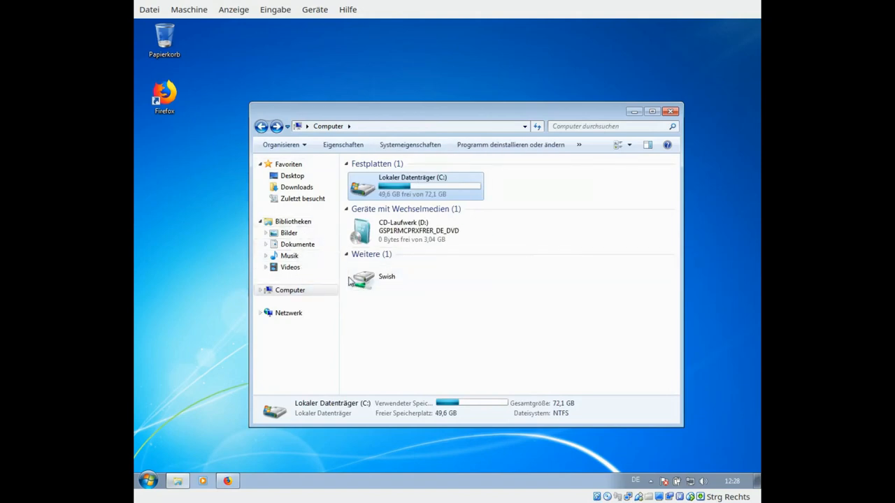
double_click(360, 280)
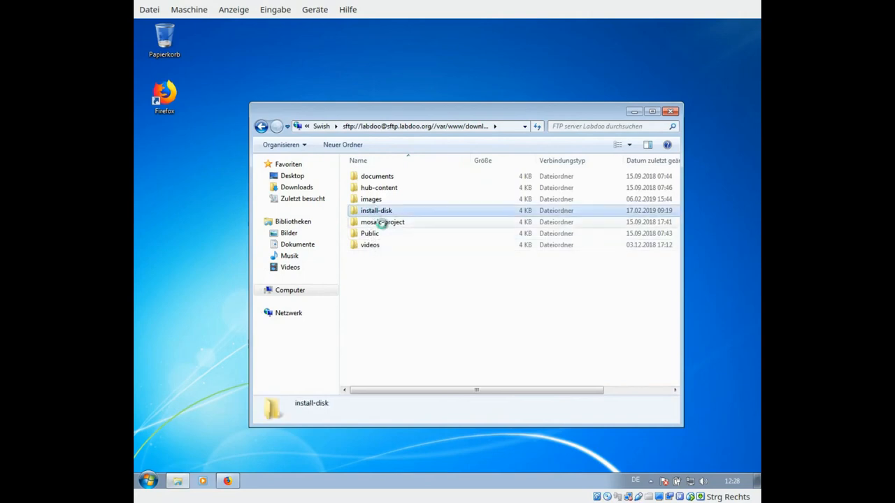
List install-disk in Details view, then open FR_French_images in Details view.
click(629, 149)
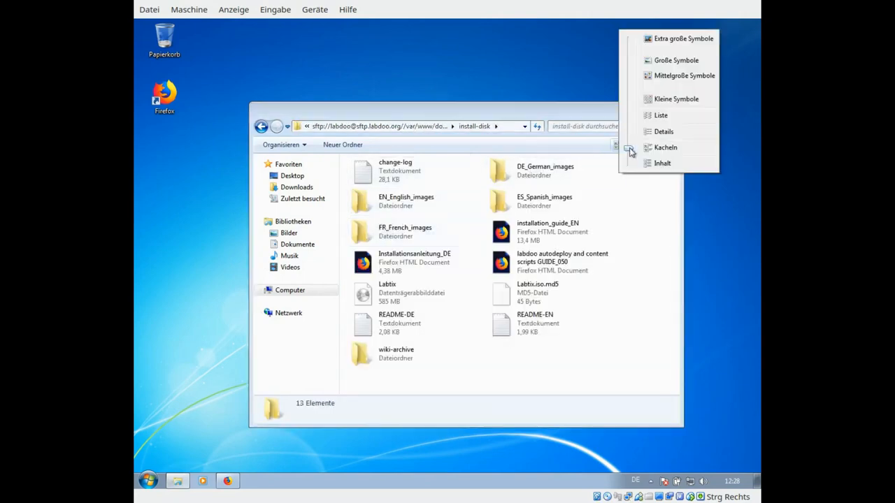
click(662, 131)
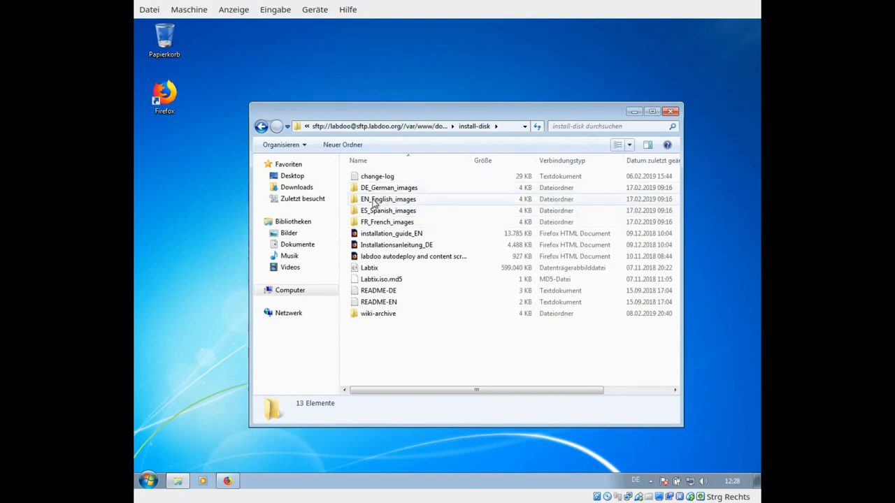
mouse_move(374, 221)
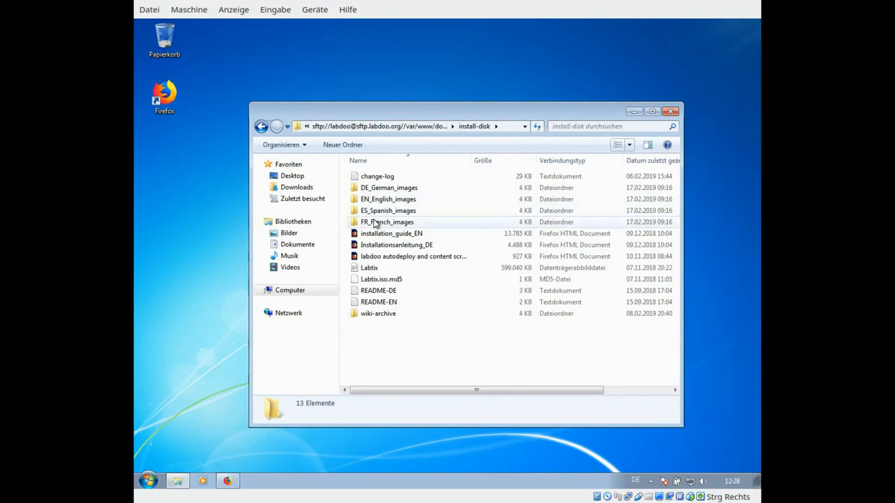
double_click(387, 221)
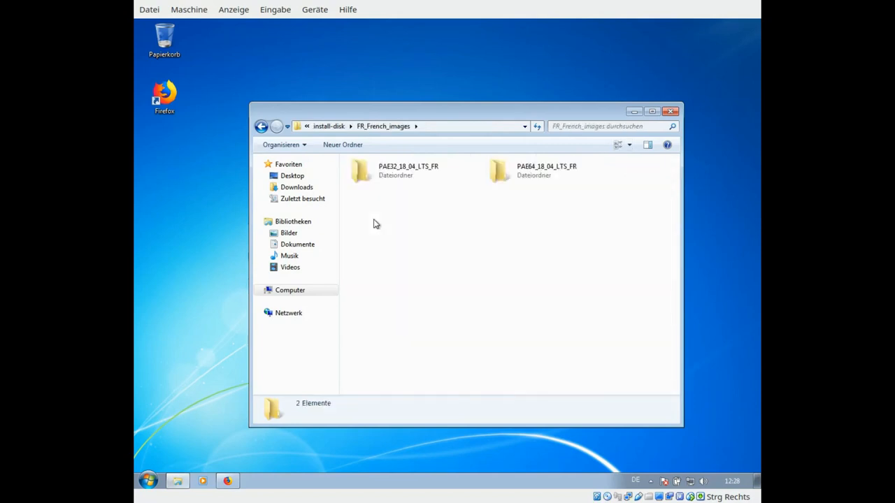
click(628, 144)
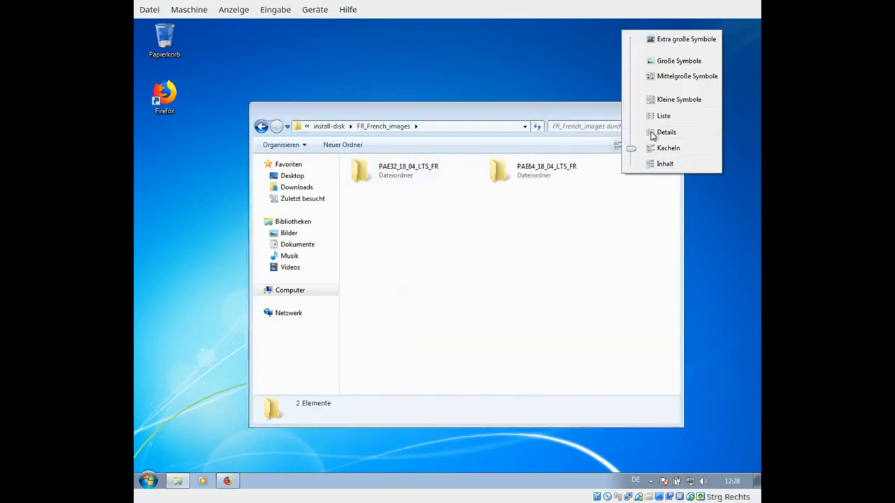
click(666, 131)
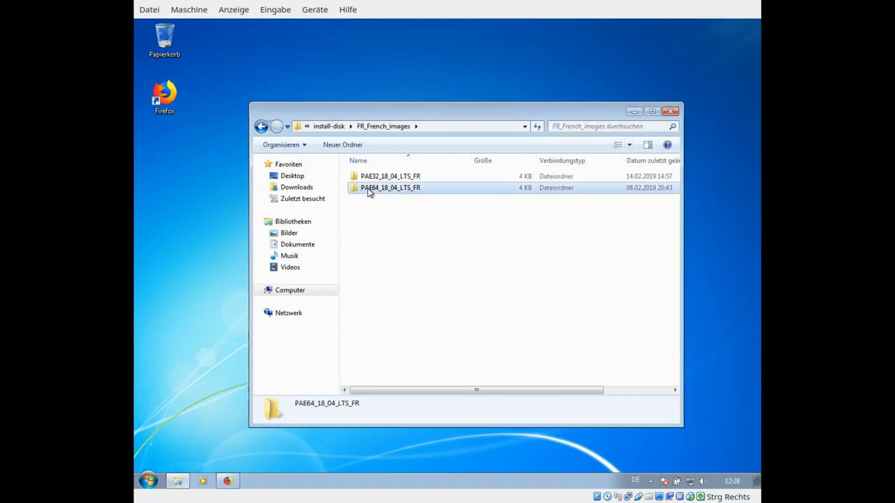
Try opening PAE64_18_04_LTS_FR and go back up to install-disk.
double_click(390, 188)
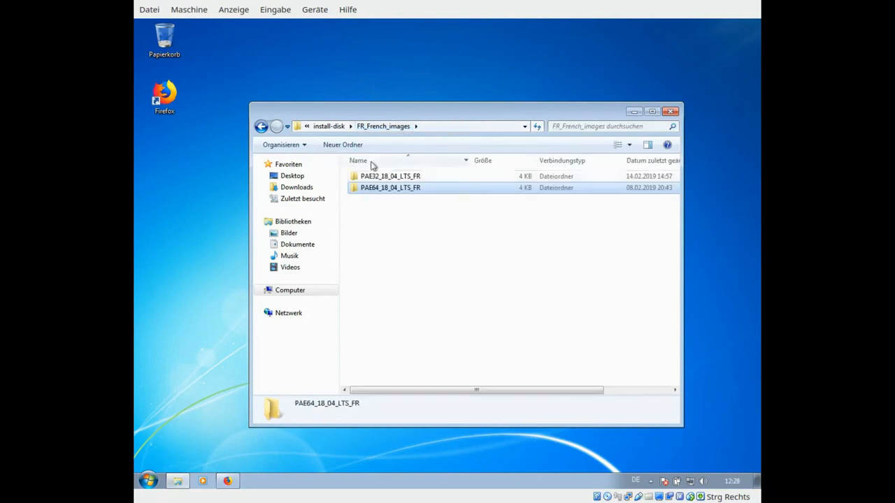
click(329, 125)
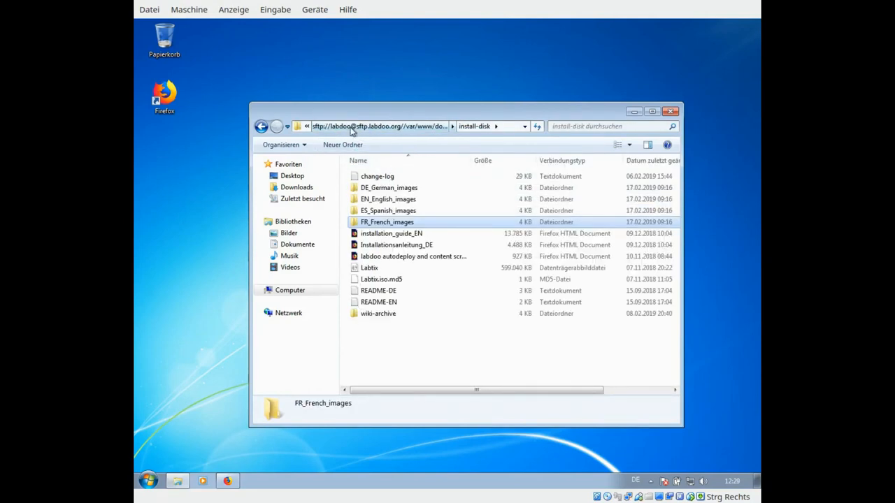
double_click(388, 188)
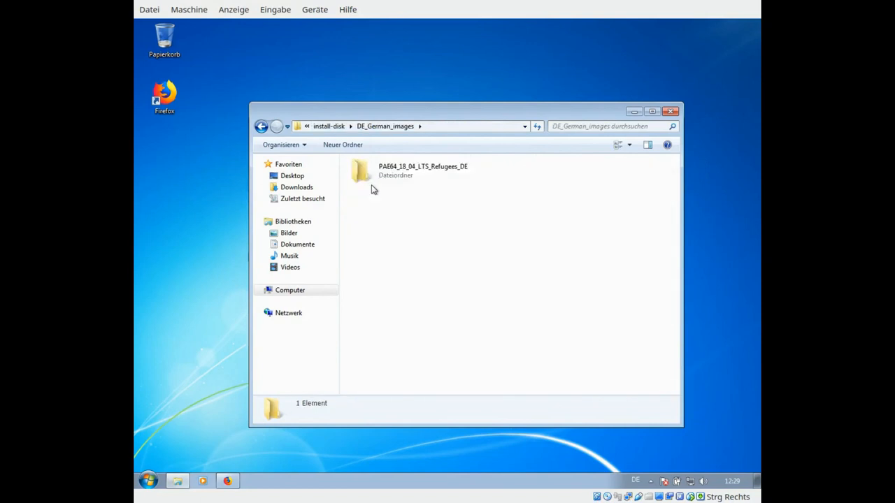
double_click(360, 171)
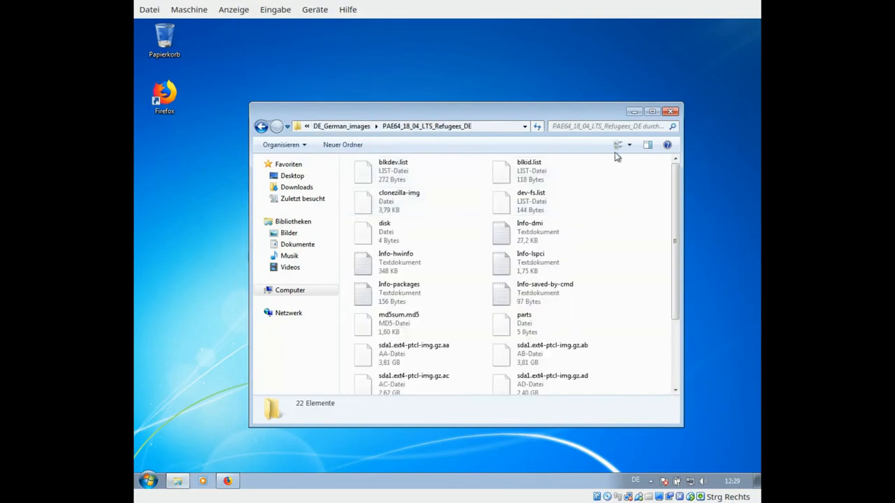
click(629, 144)
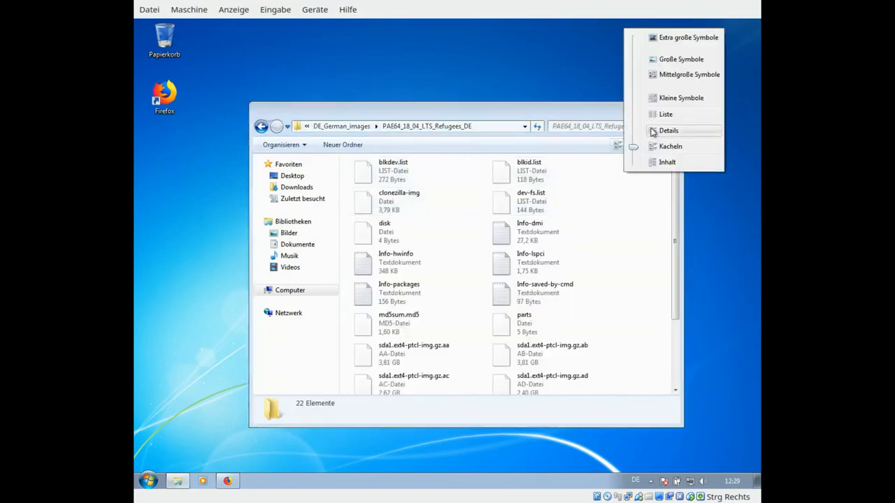
click(668, 131)
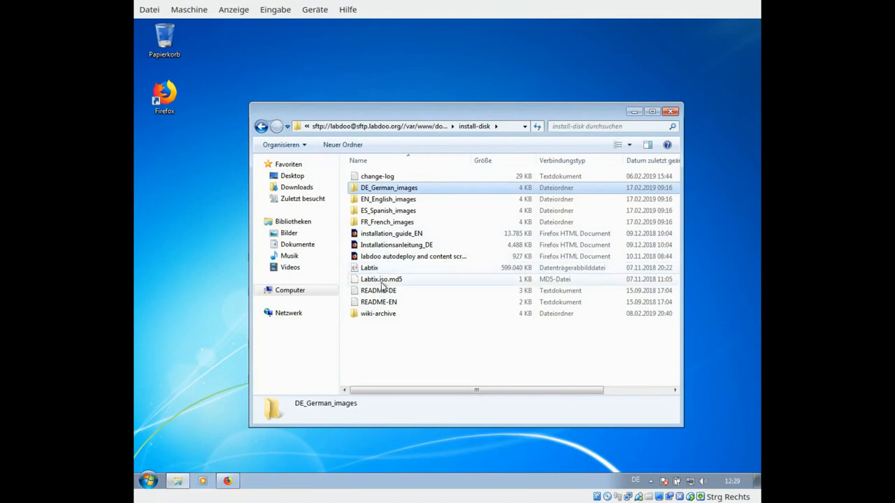
mouse_move(378, 269)
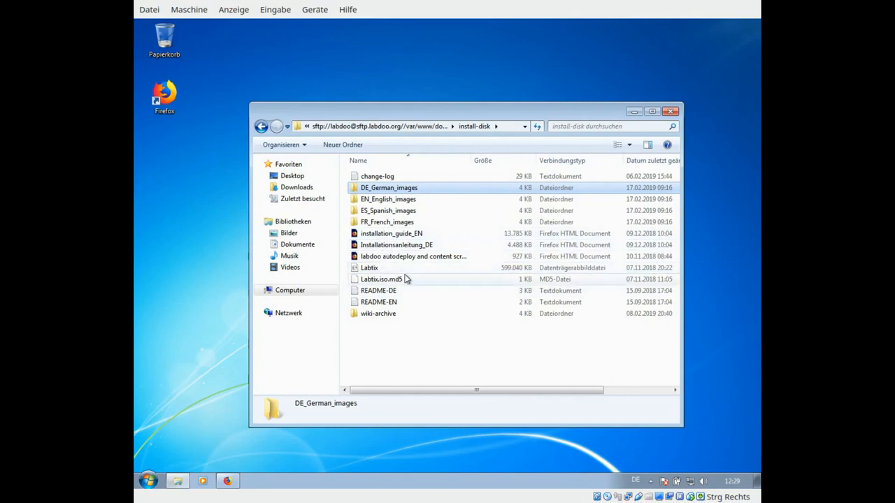
Go back up to the server's top-level download folder.
click(260, 126)
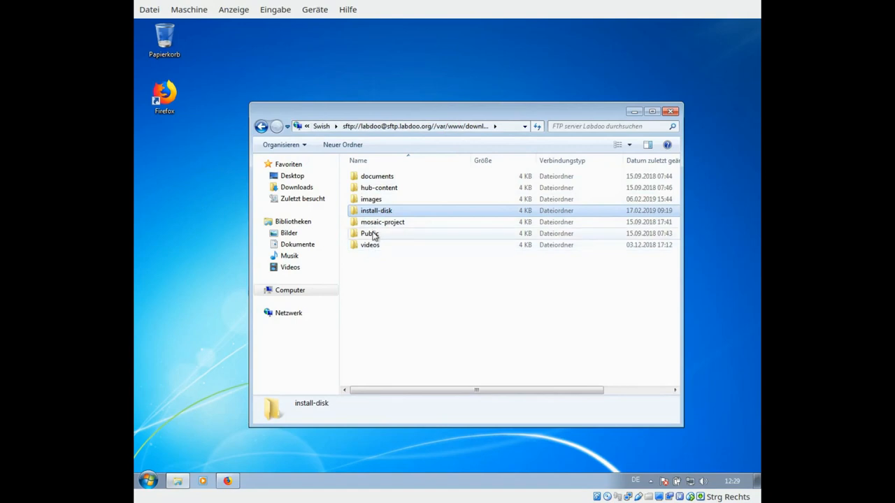
mouse_move(372, 234)
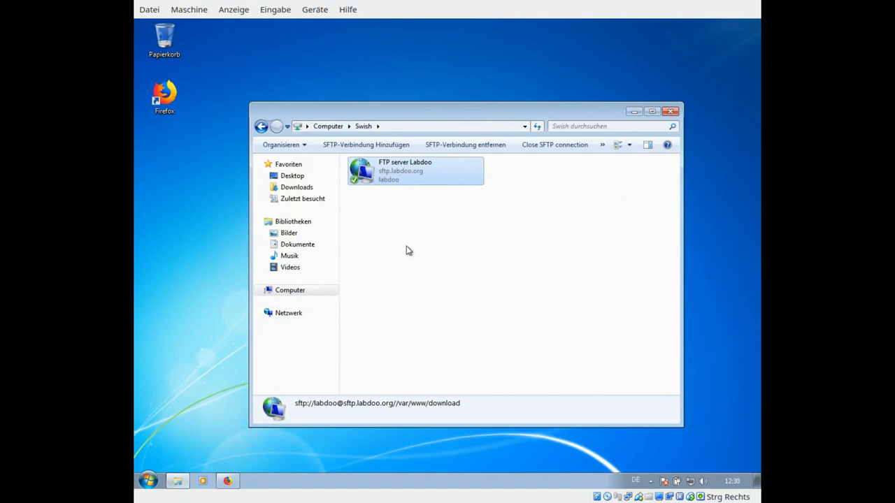
mouse_move(408, 244)
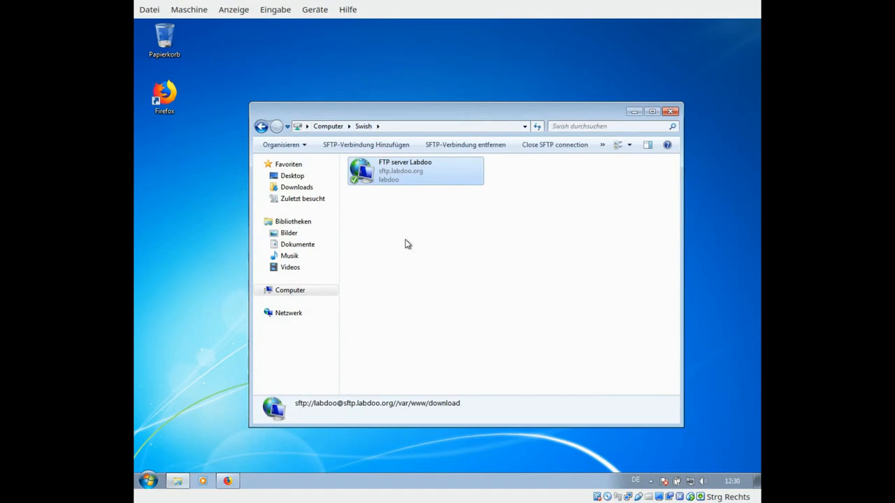
mouse_move(543, 485)
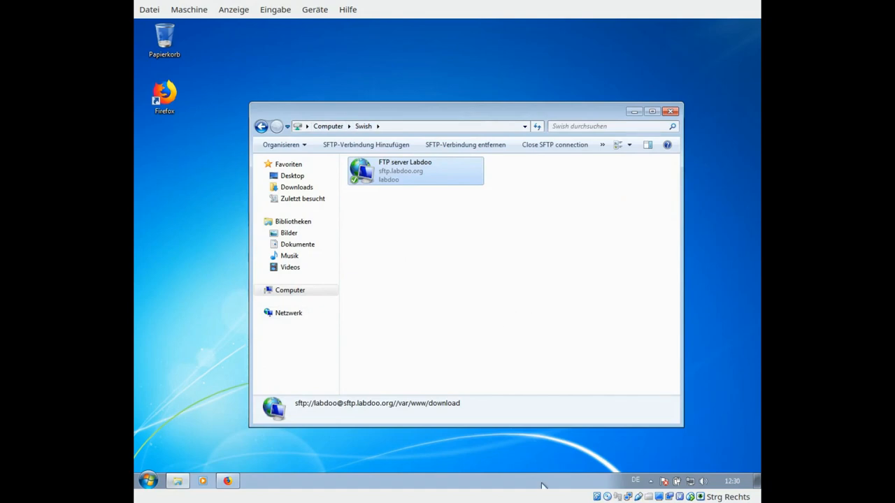